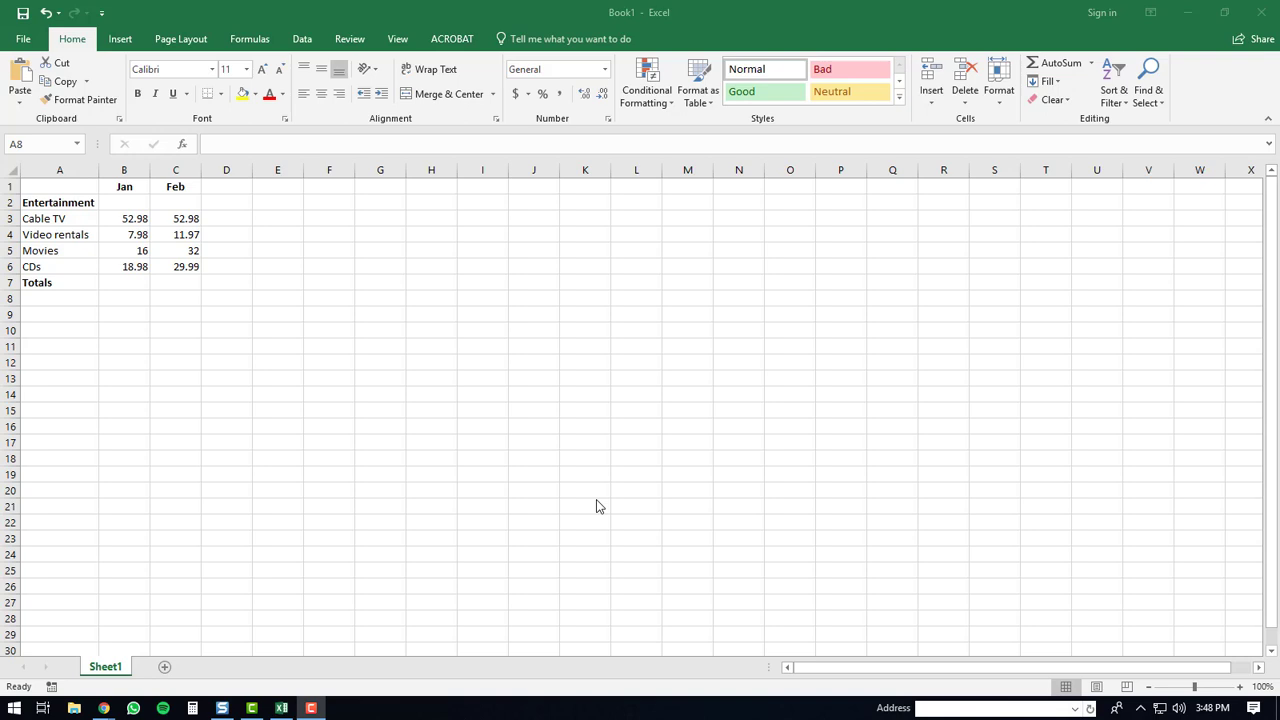
pyautogui.moveTo(490, 468)
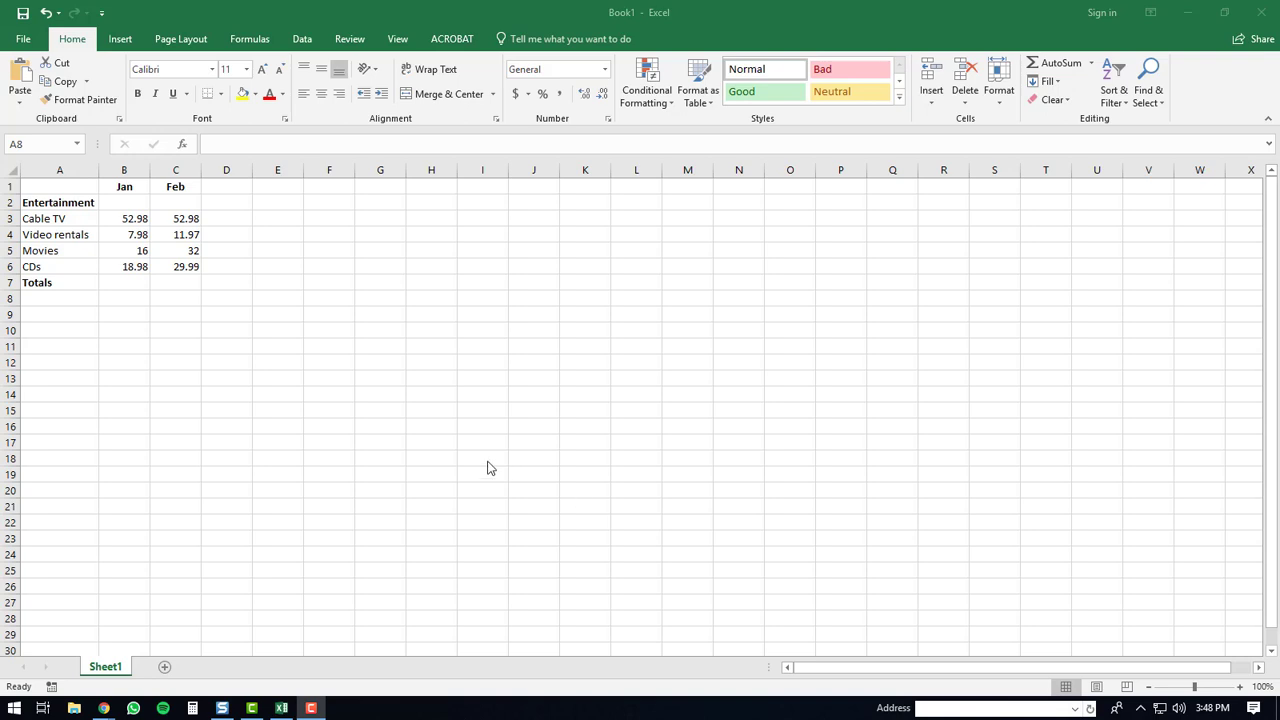
pyautogui.moveTo(268, 376)
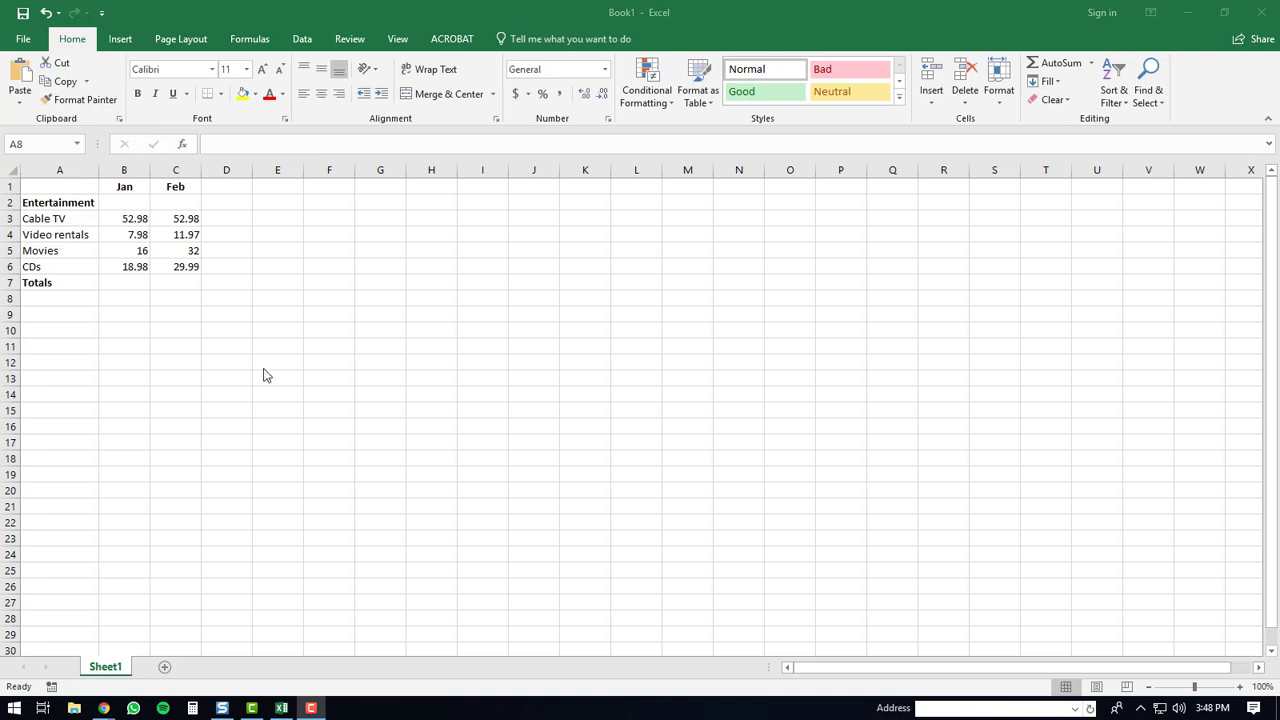
pyautogui.moveTo(224, 228)
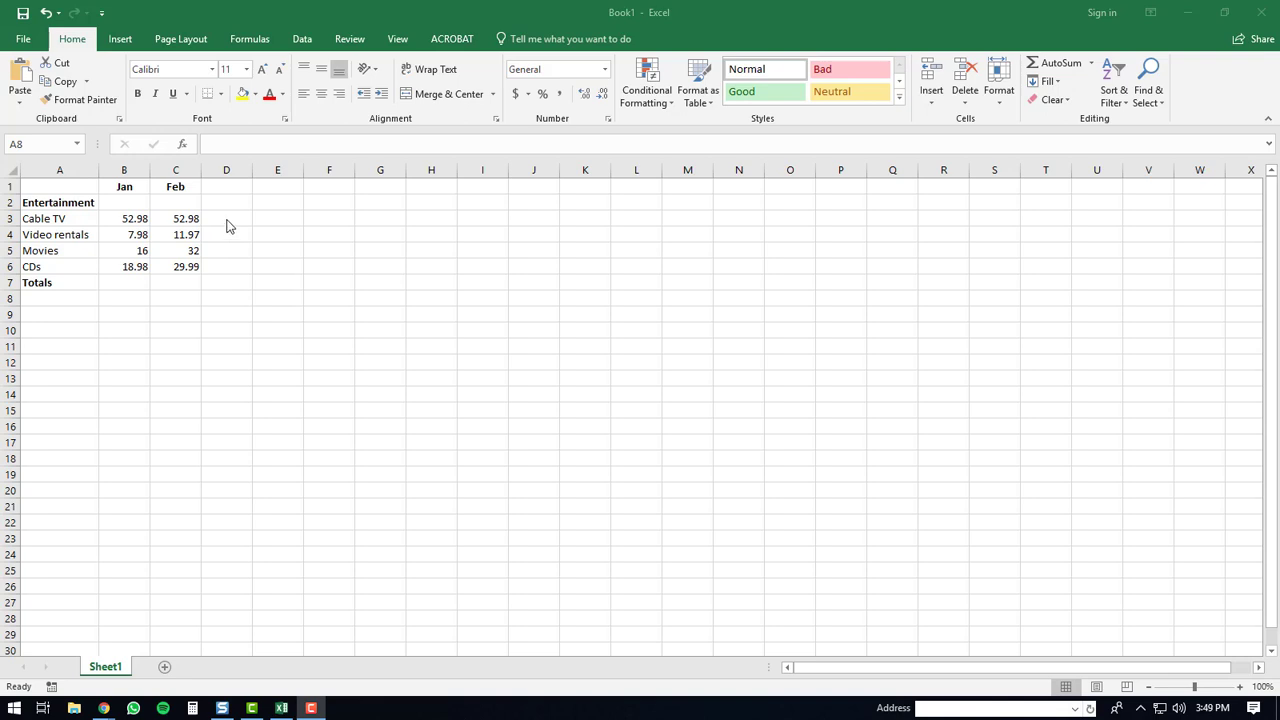
# - Total the Cable TV row in D3 with AutoSum, giving 105.96
pyautogui.click(60, 298)
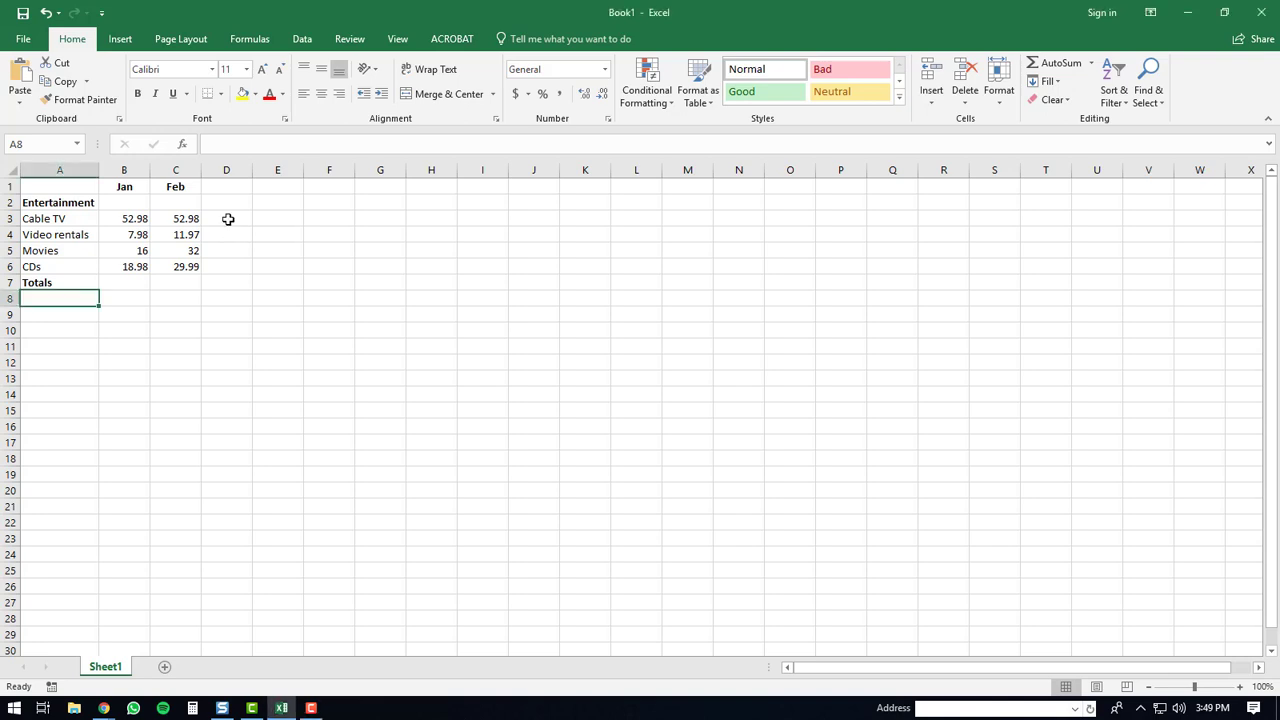
pyautogui.click(226, 218)
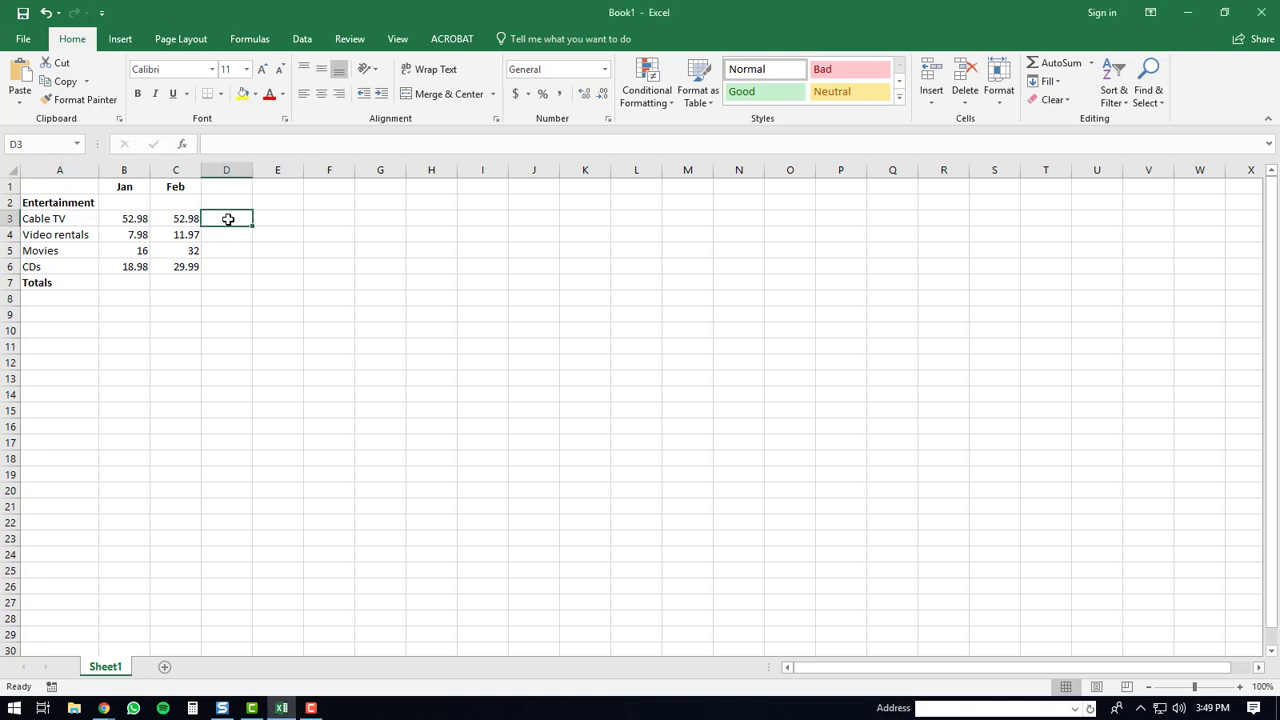
pyautogui.moveTo(948, 136)
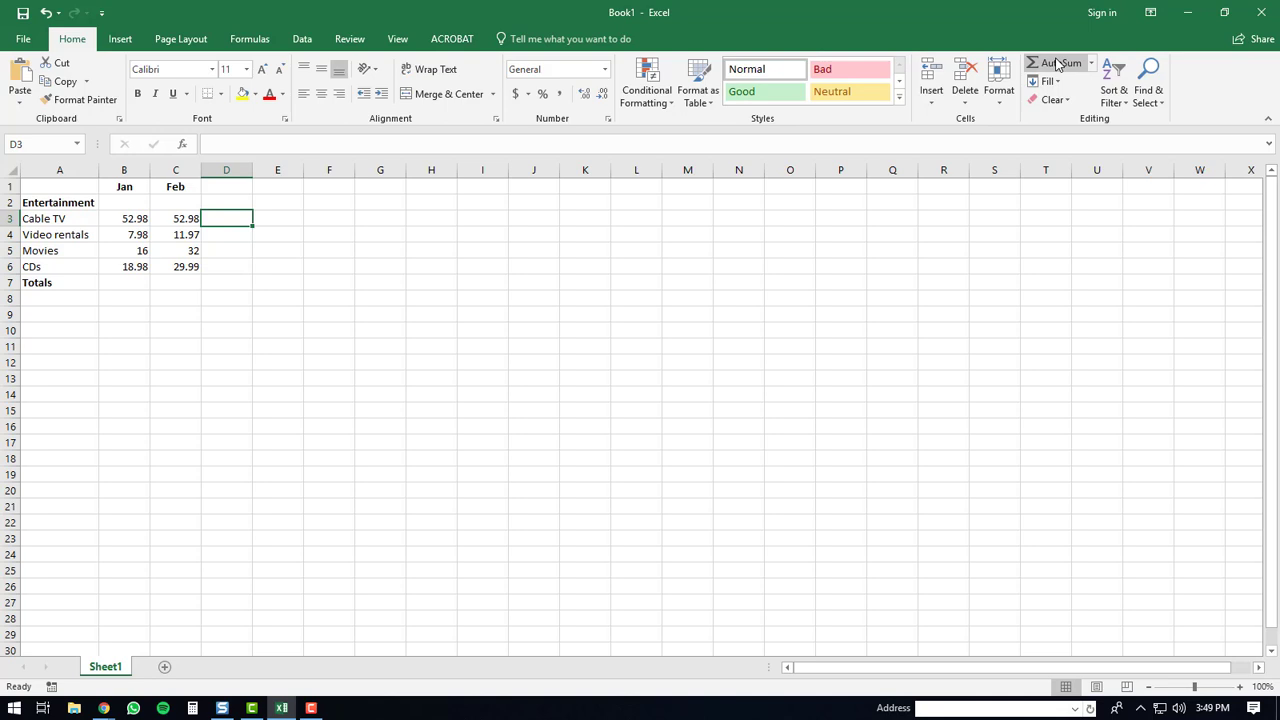
pyautogui.click(1056, 62)
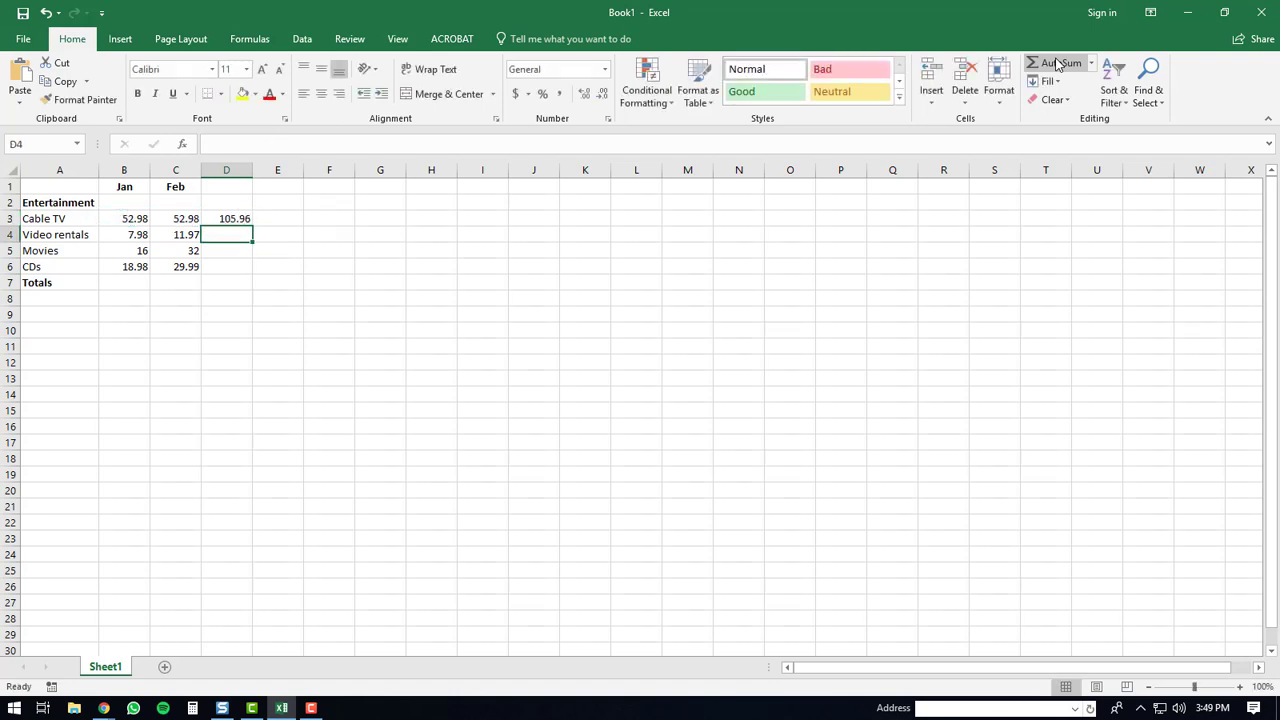
pyautogui.moveTo(376, 232)
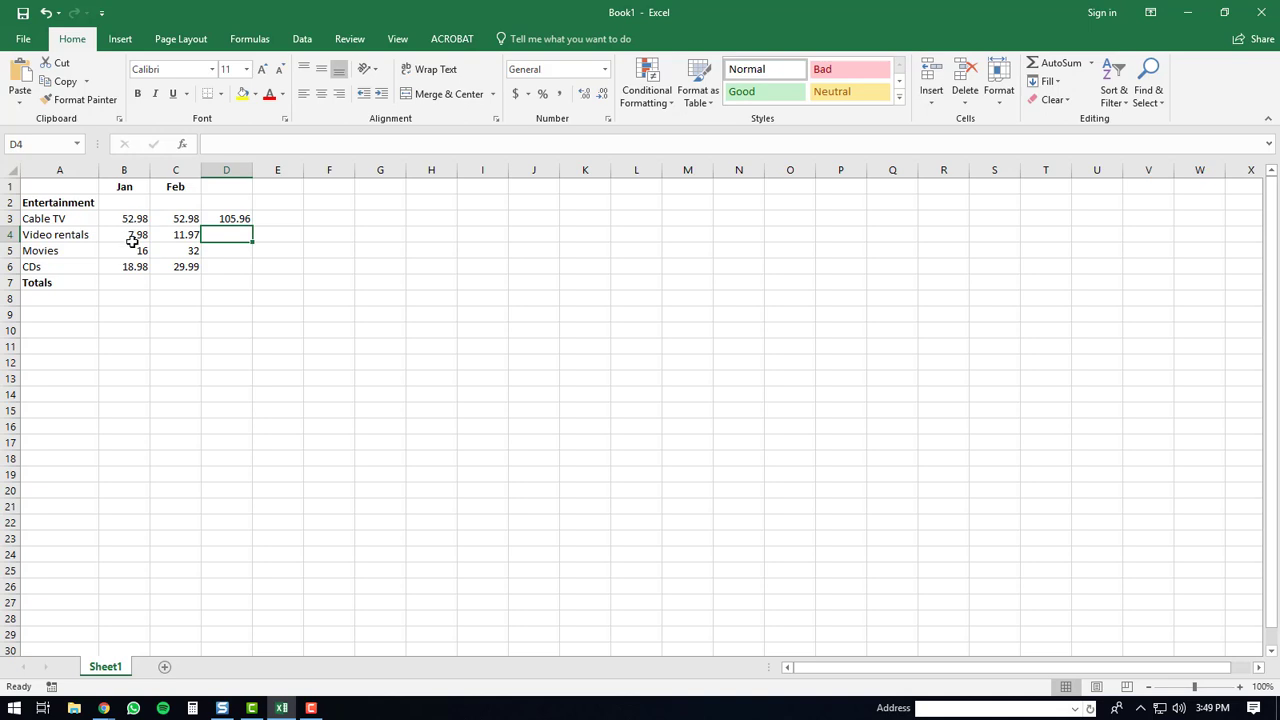
pyautogui.moveTo(128, 284)
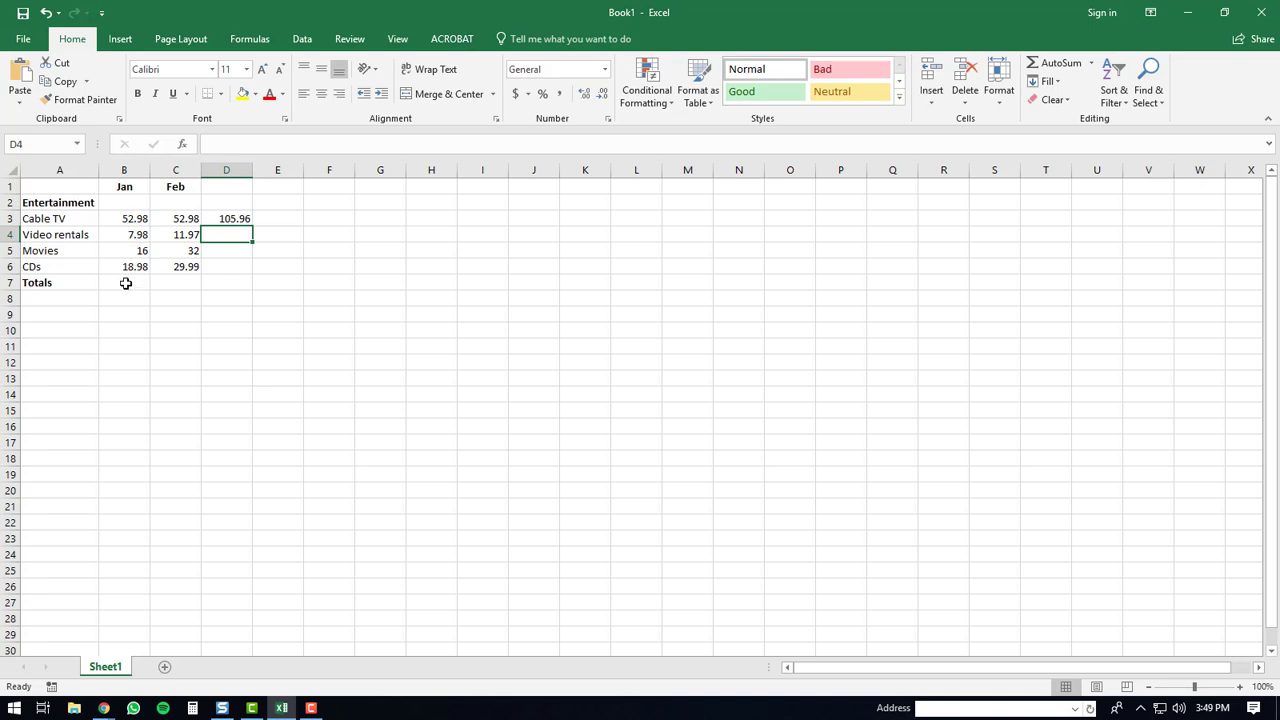
# - Start the January total in B7 as =SUM(B3:B6), not yet confirmed
pyautogui.click(124, 282)
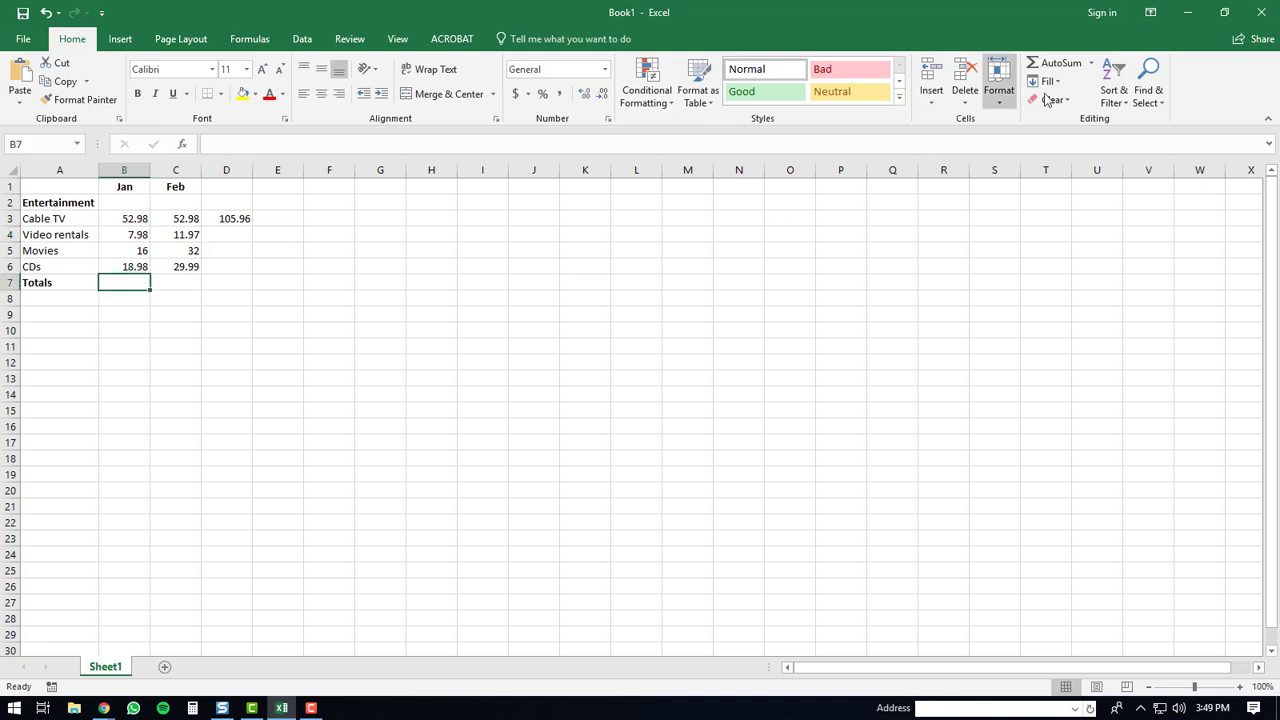
pyautogui.click(1060, 62)
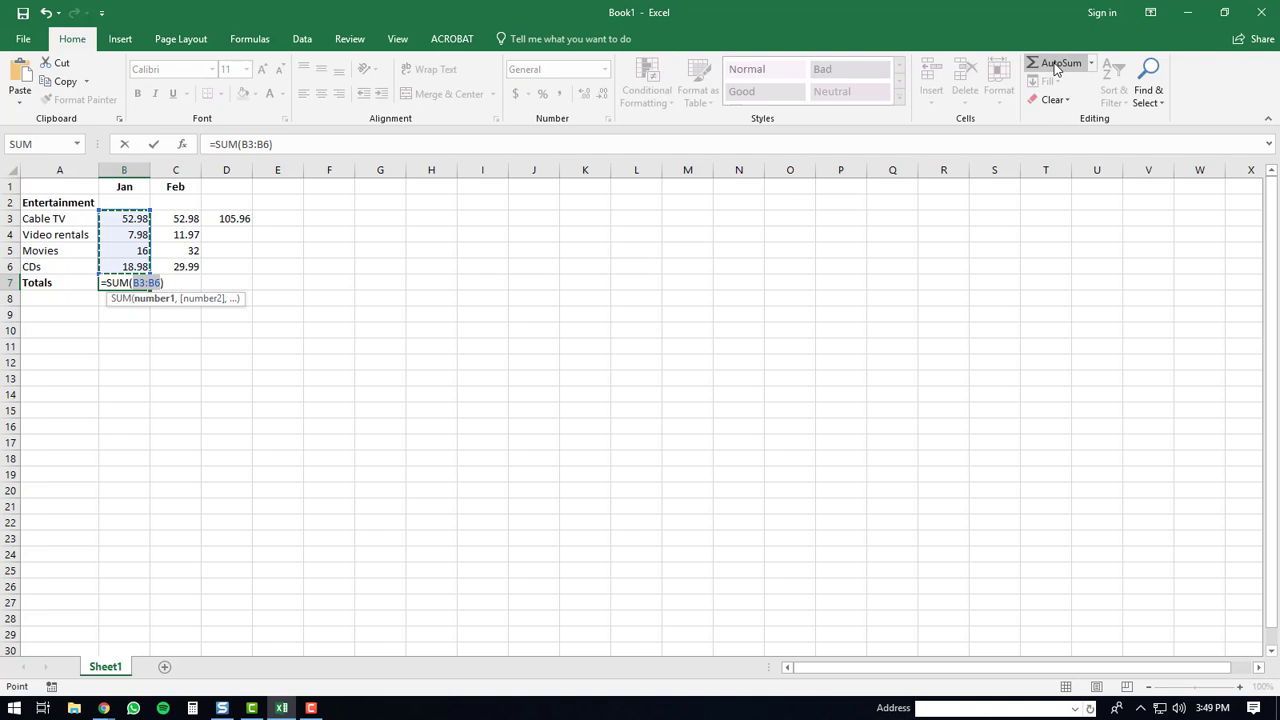